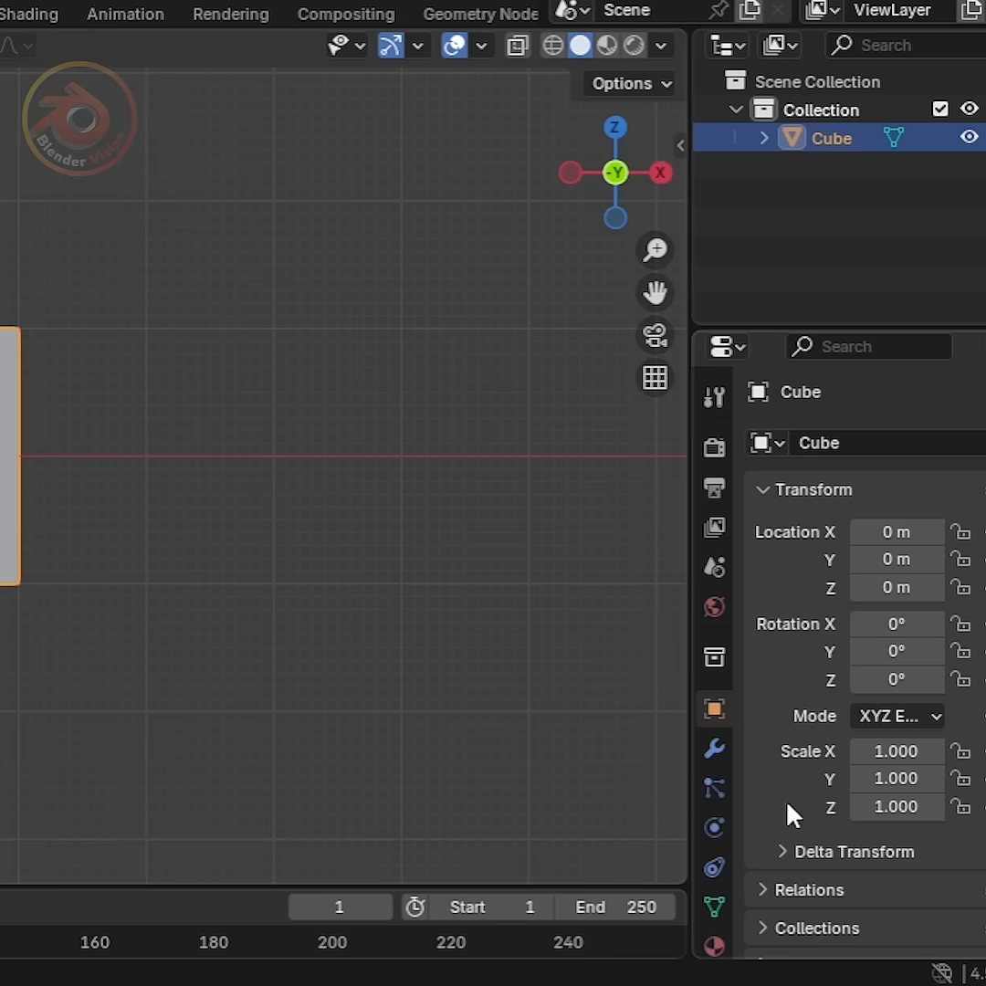
# - Add a new particle system to the cube in Particle Properties
pyautogui.click(715, 789)
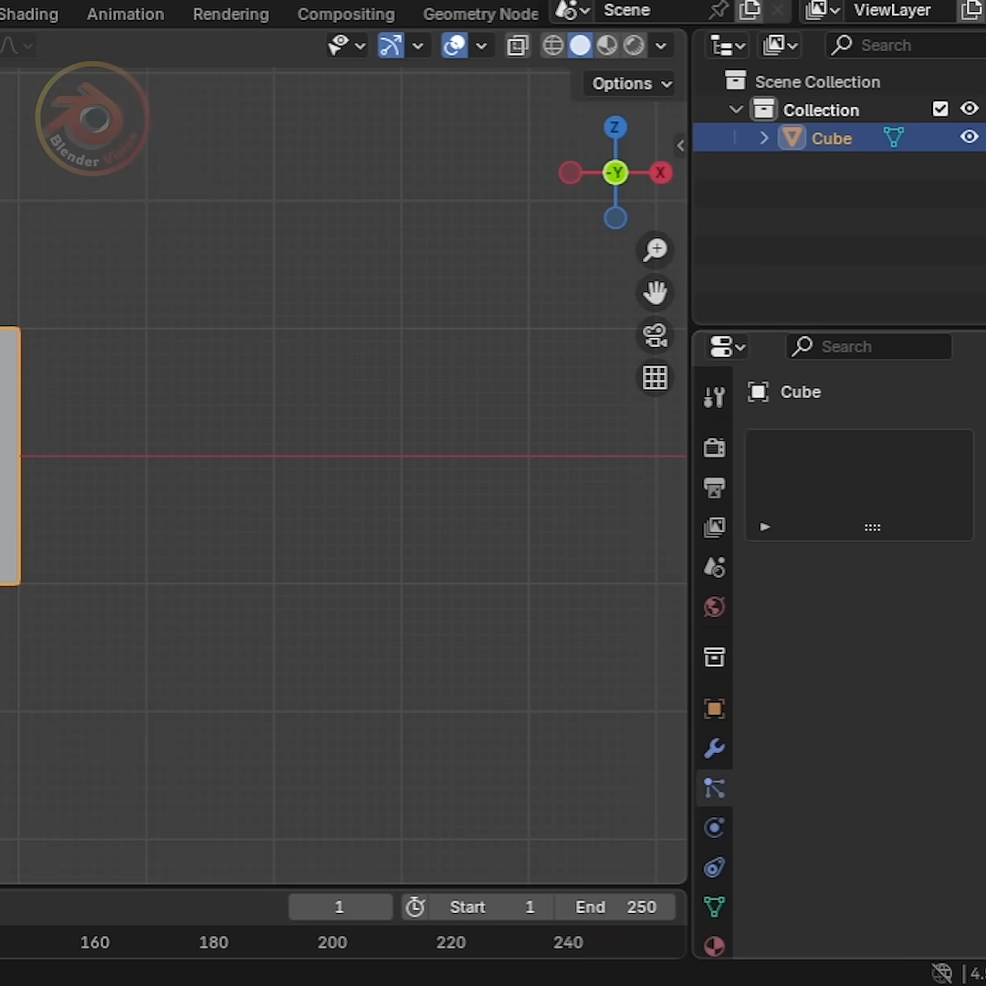
pyautogui.click(714, 789)
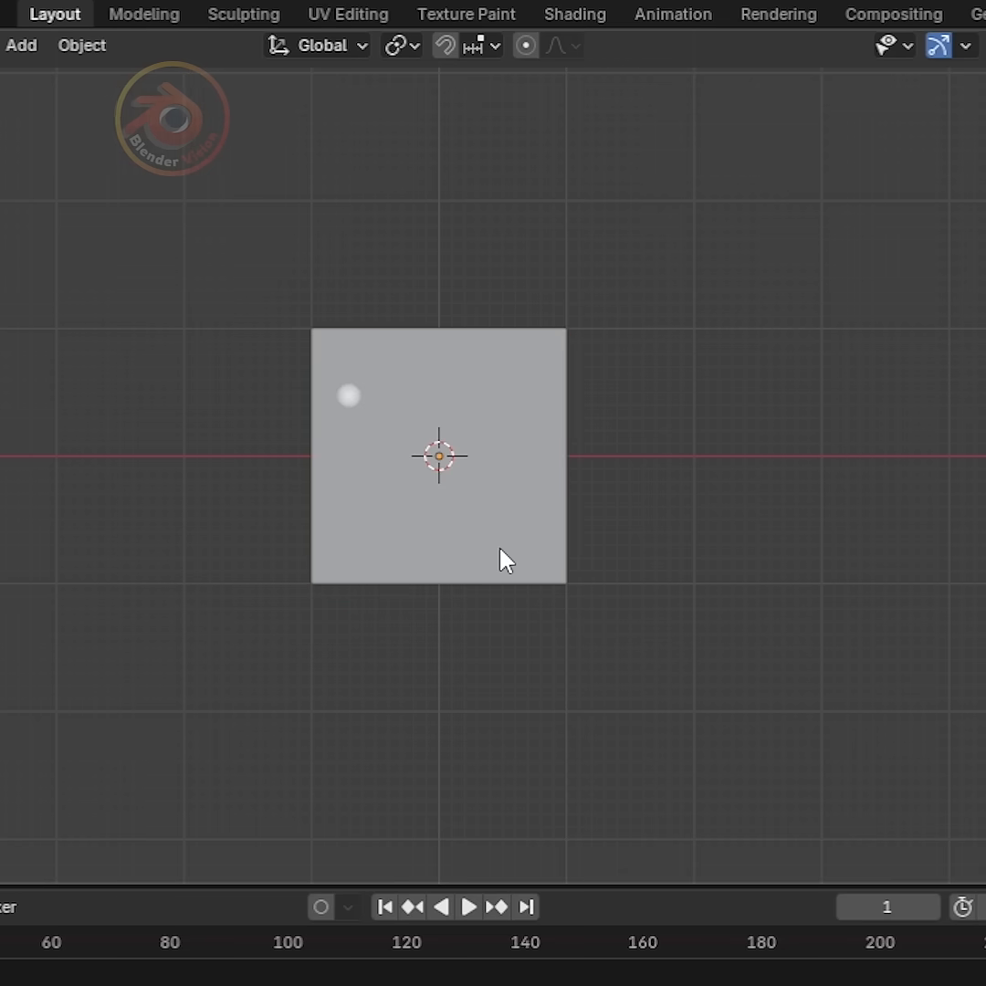
# - Add an Ico Sphere and give it a new material with an Emission surface shader
pyautogui.click(20, 44)
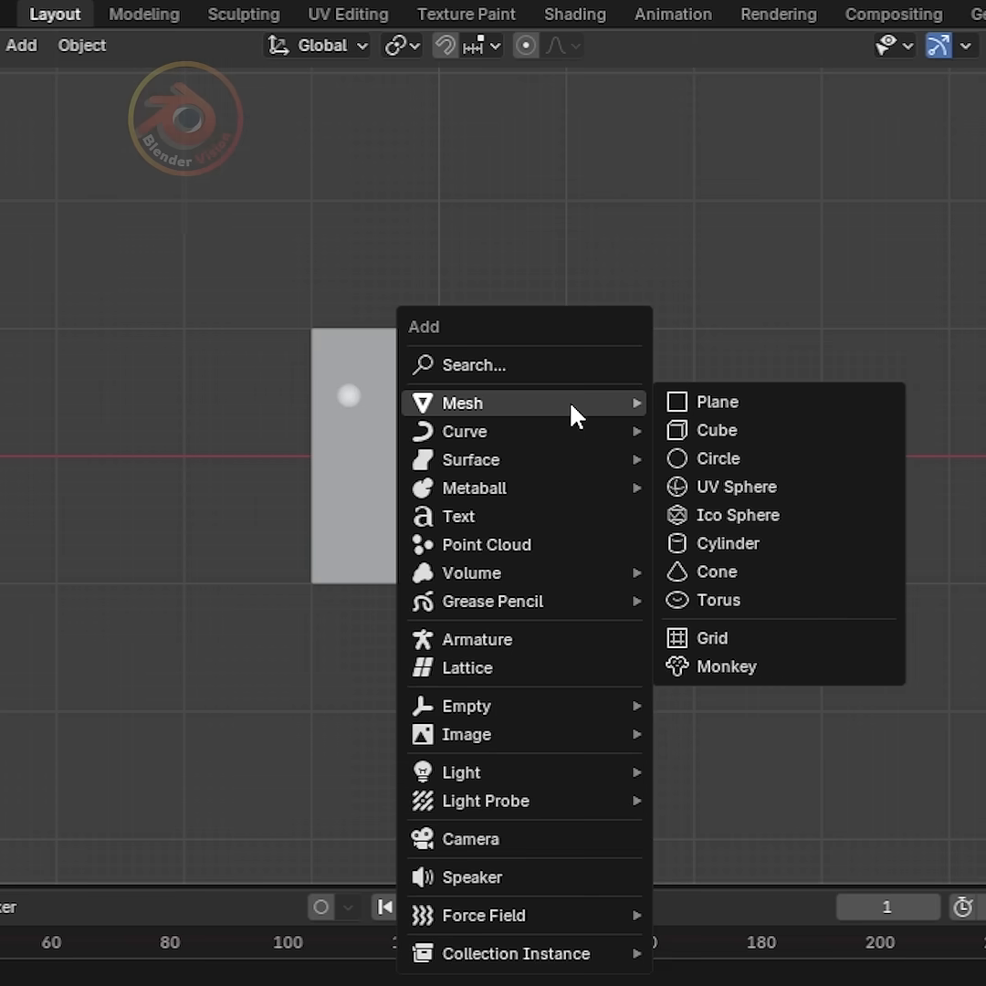
pyautogui.click(719, 459)
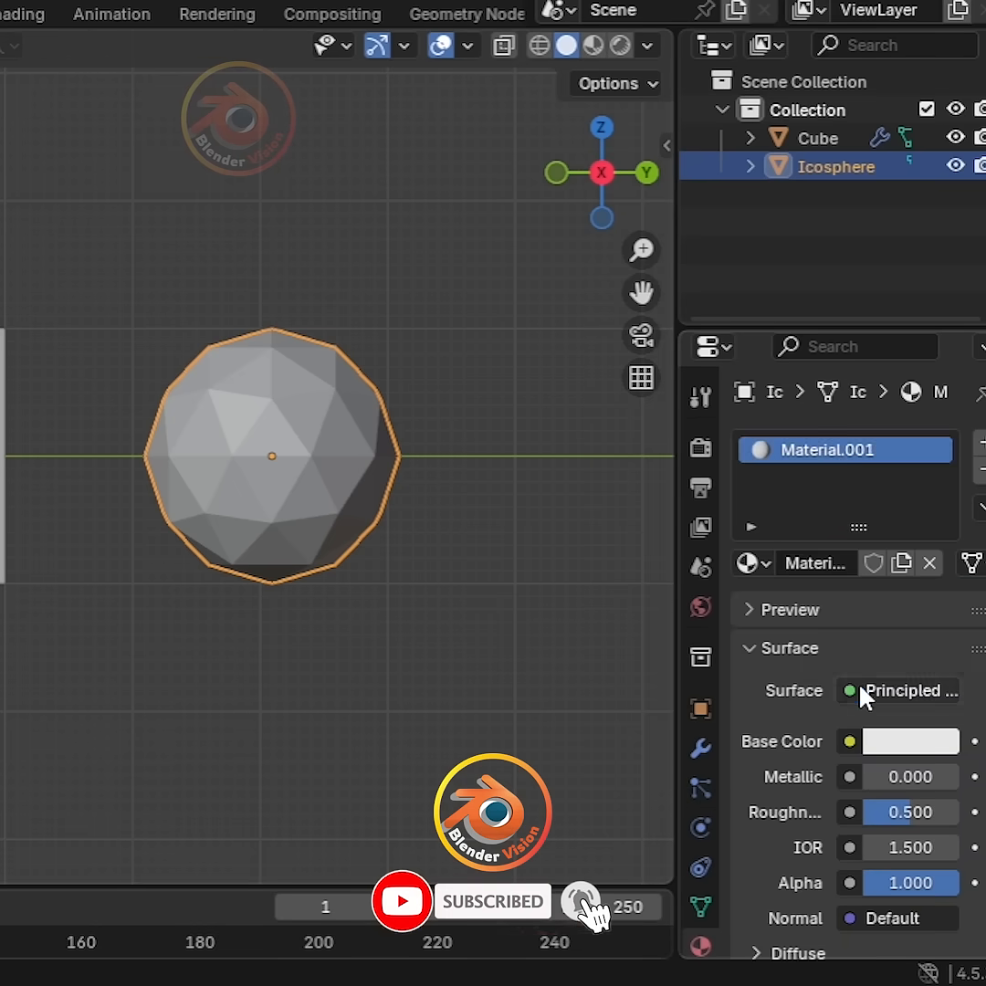
pyautogui.click(909, 690)
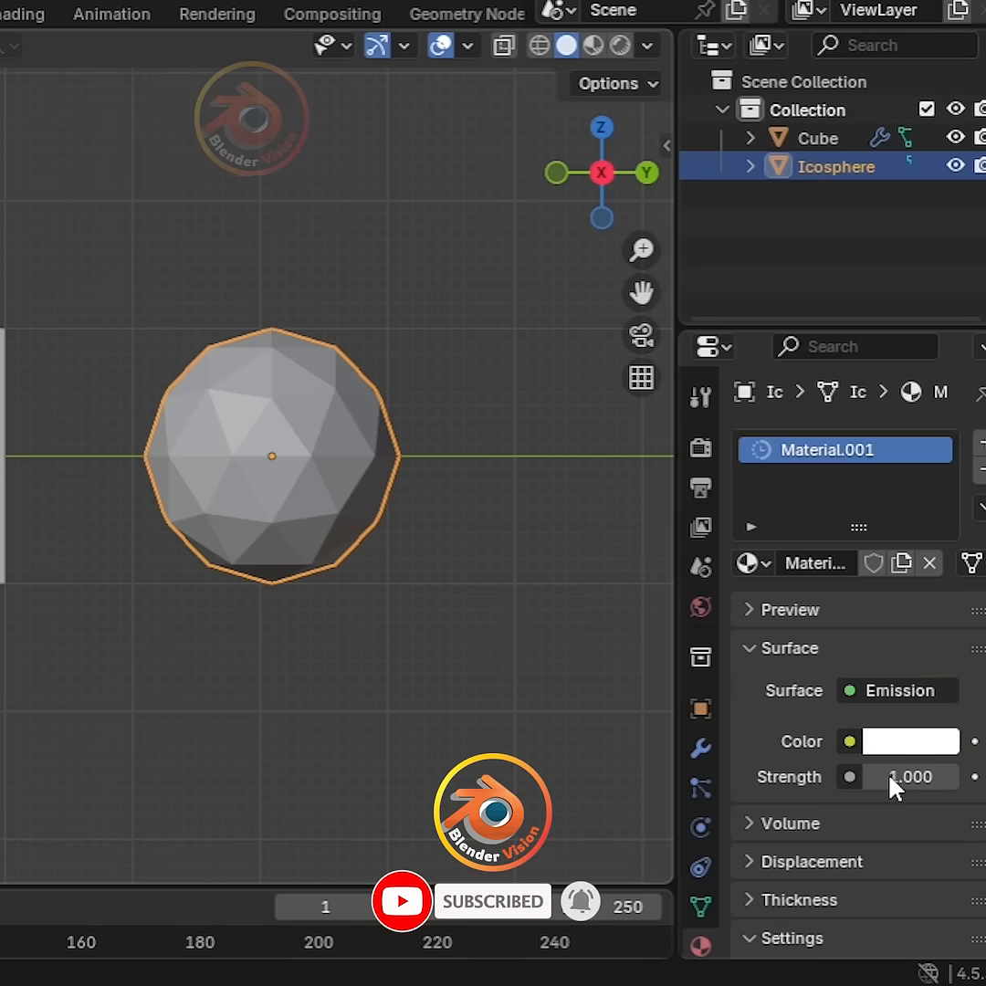
pyautogui.click(909, 776)
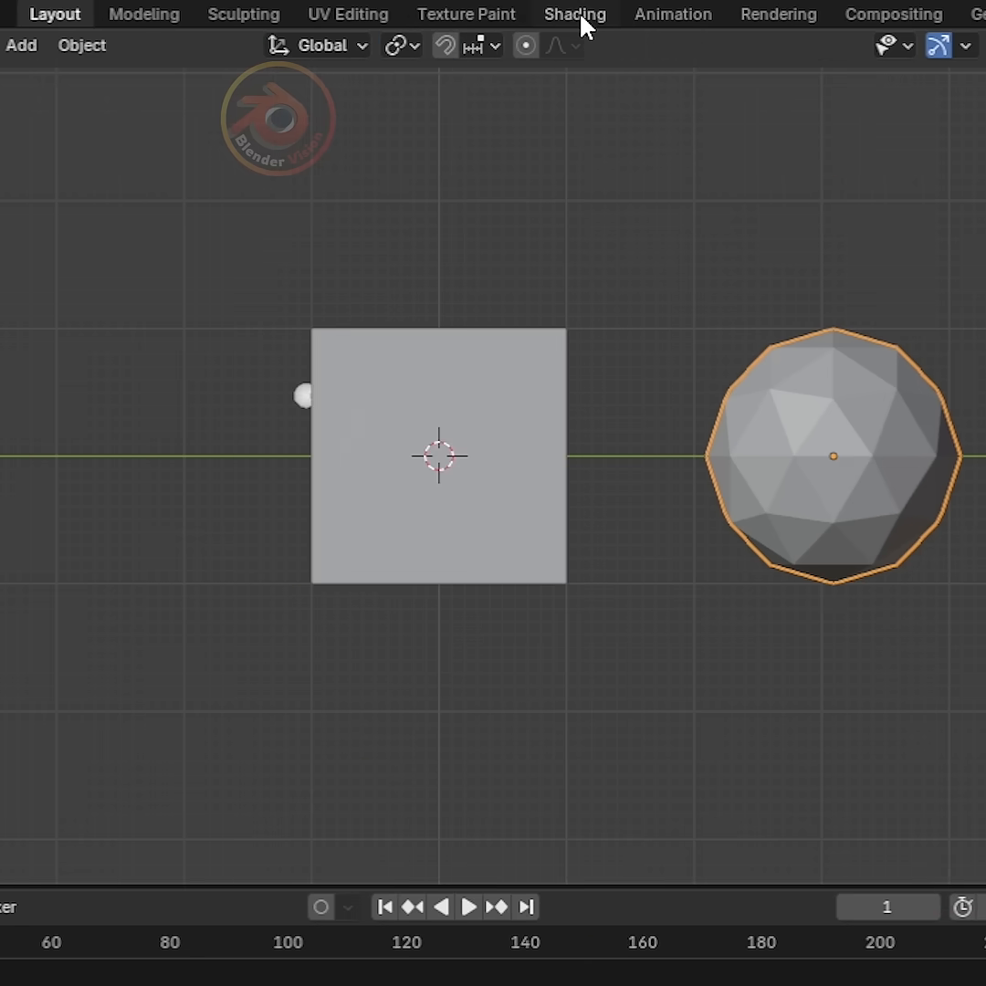
# - In Shading, wire an Object Info node's Location into the icosphere's Emission Color
pyautogui.click(573, 15)
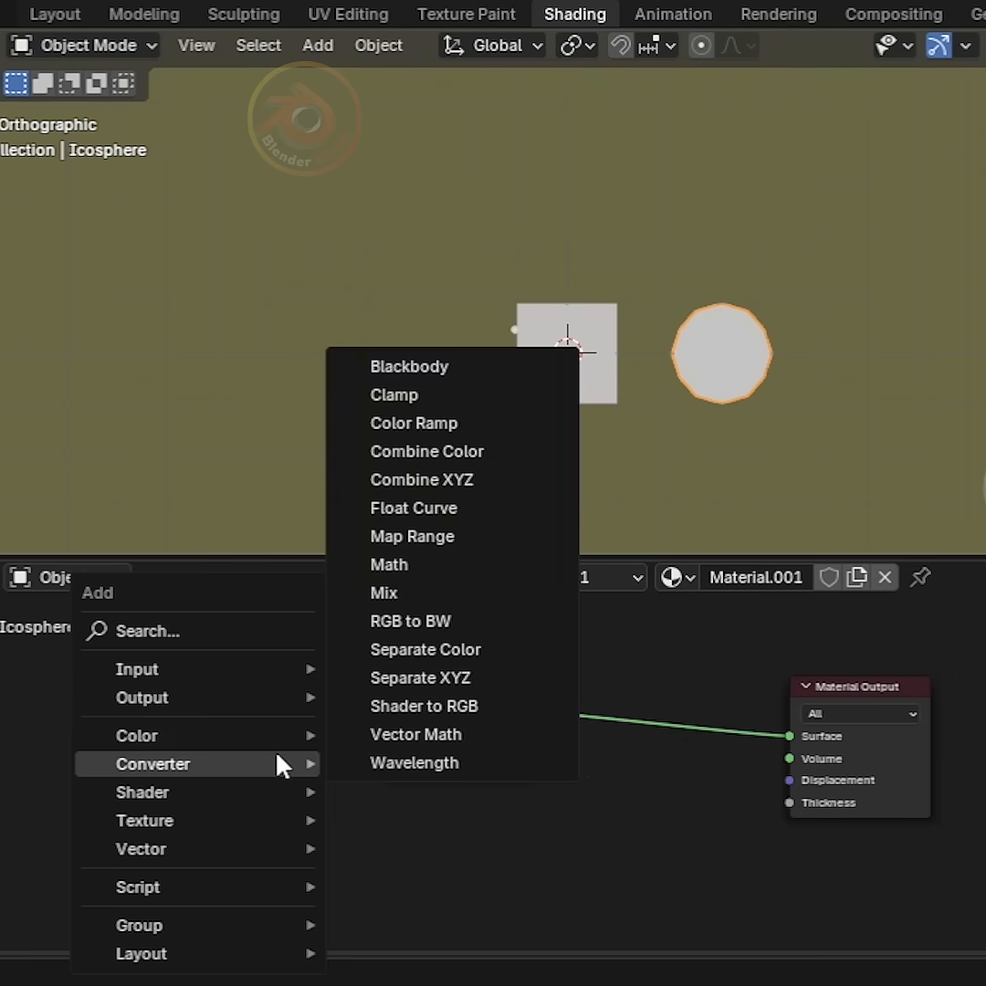
pyautogui.write('o')
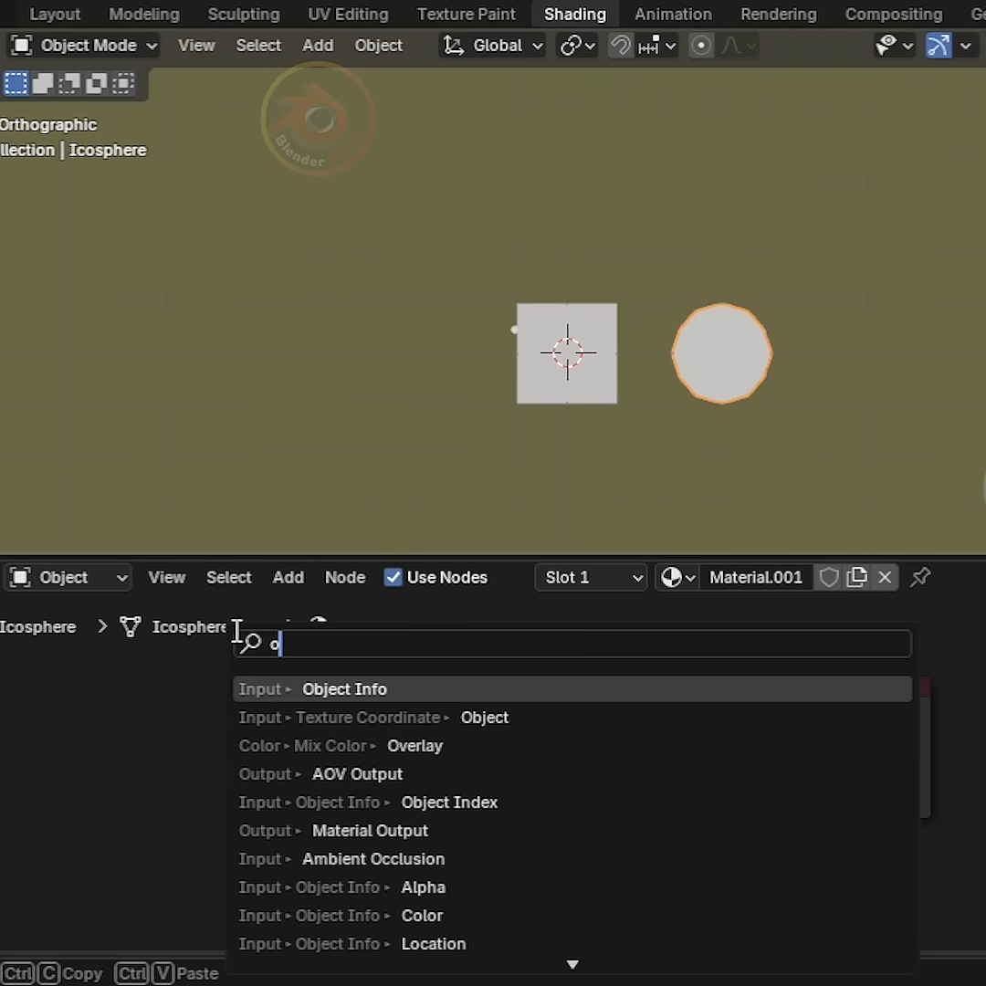
pyautogui.click(343, 688)
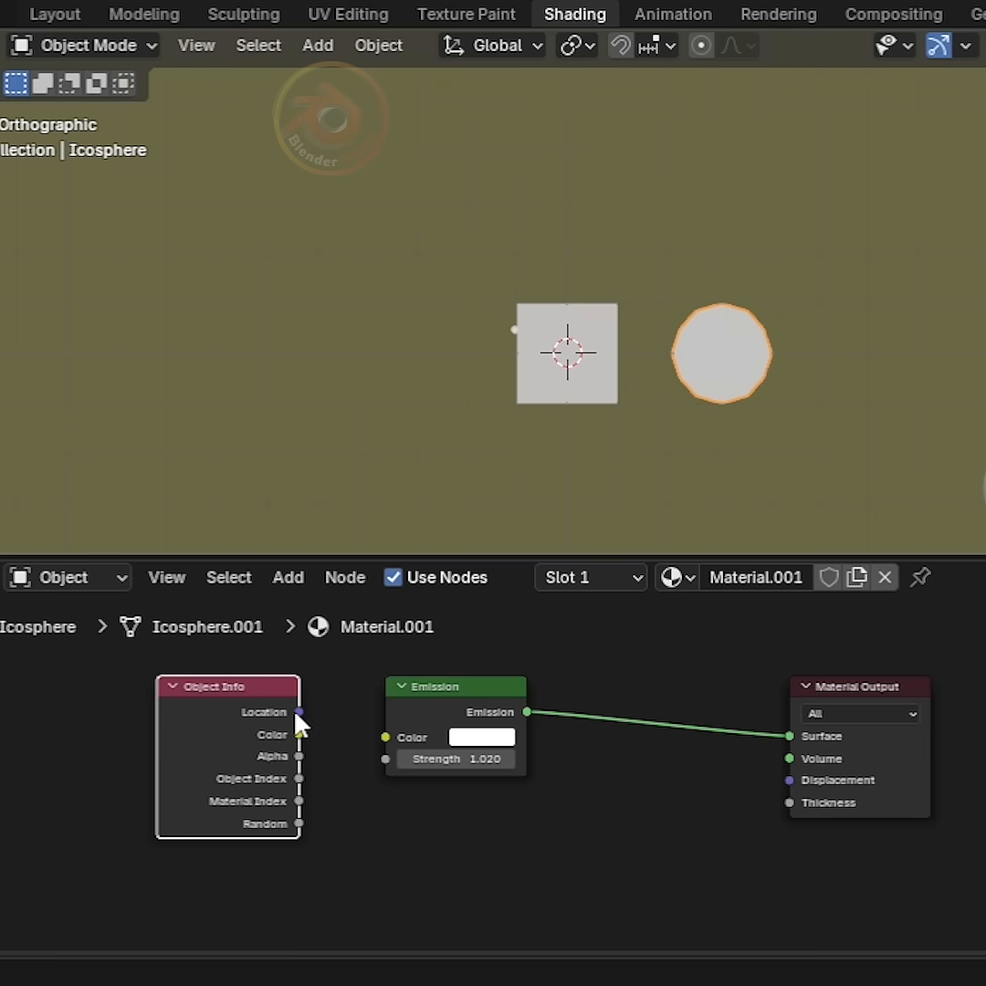
pyautogui.moveTo(299, 712); pyautogui.dragTo(383, 737)
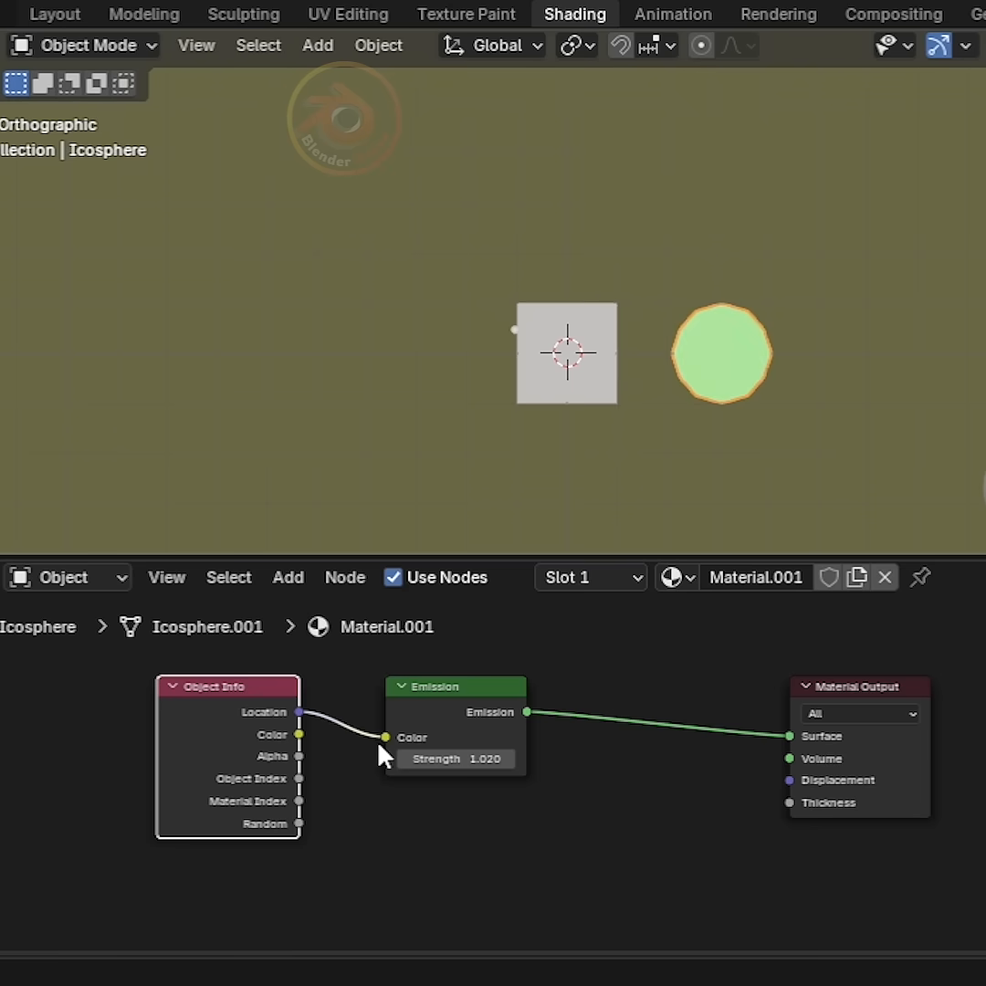
pyautogui.click(55, 14)
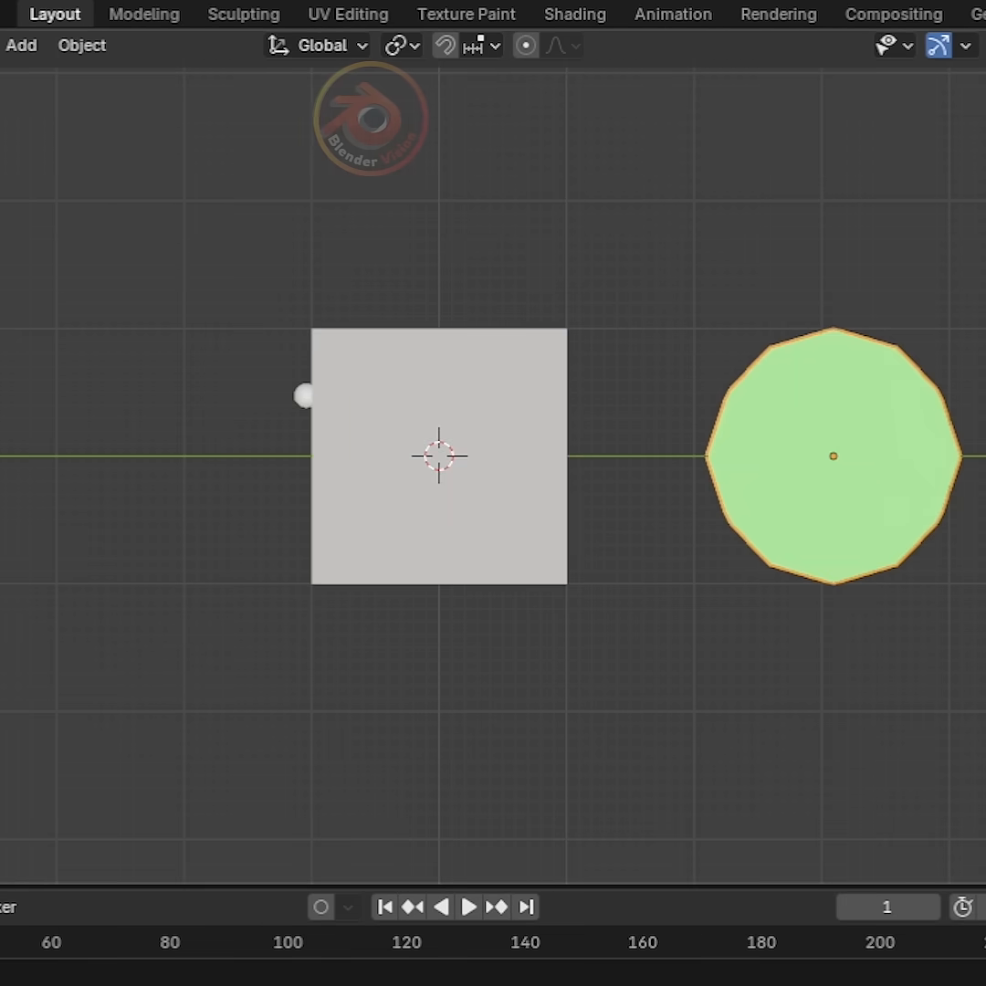
# - Change the cube's particle Render As setting from Halo to Object
pyautogui.click(646, 786)
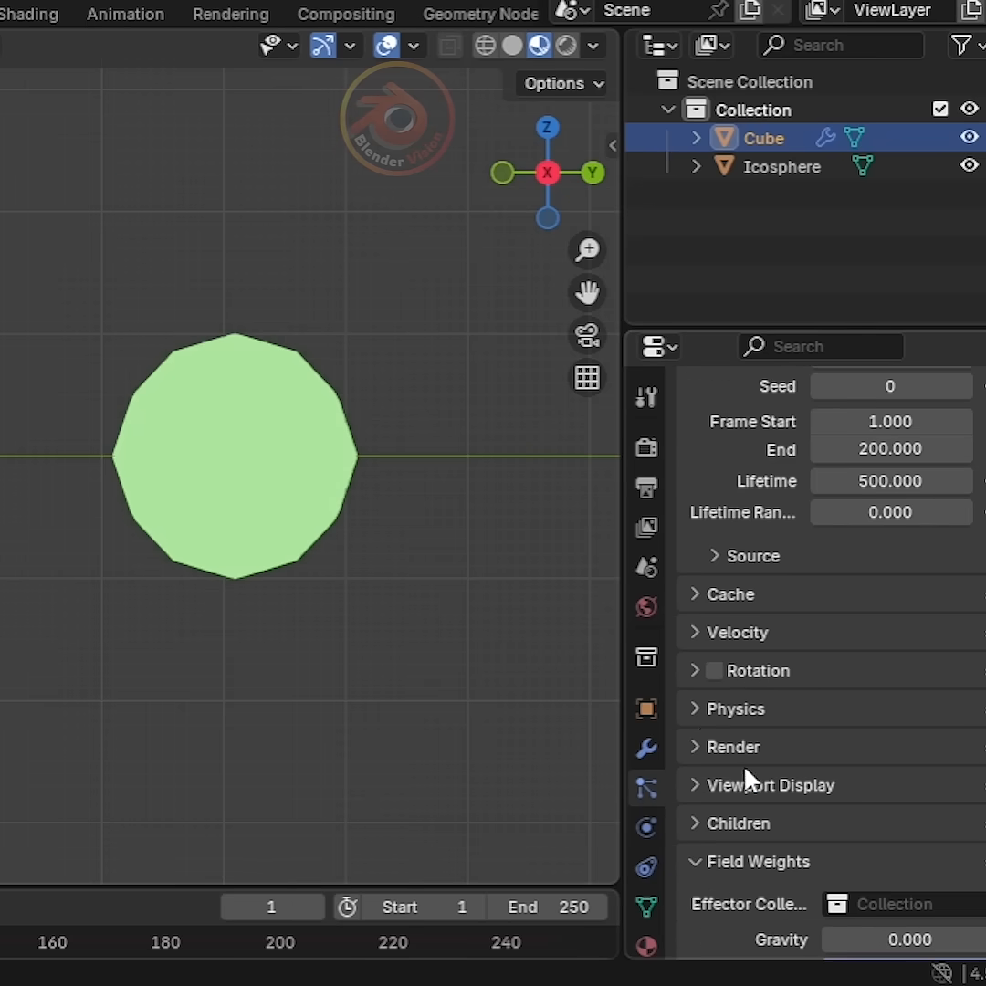
pyautogui.click(732, 745)
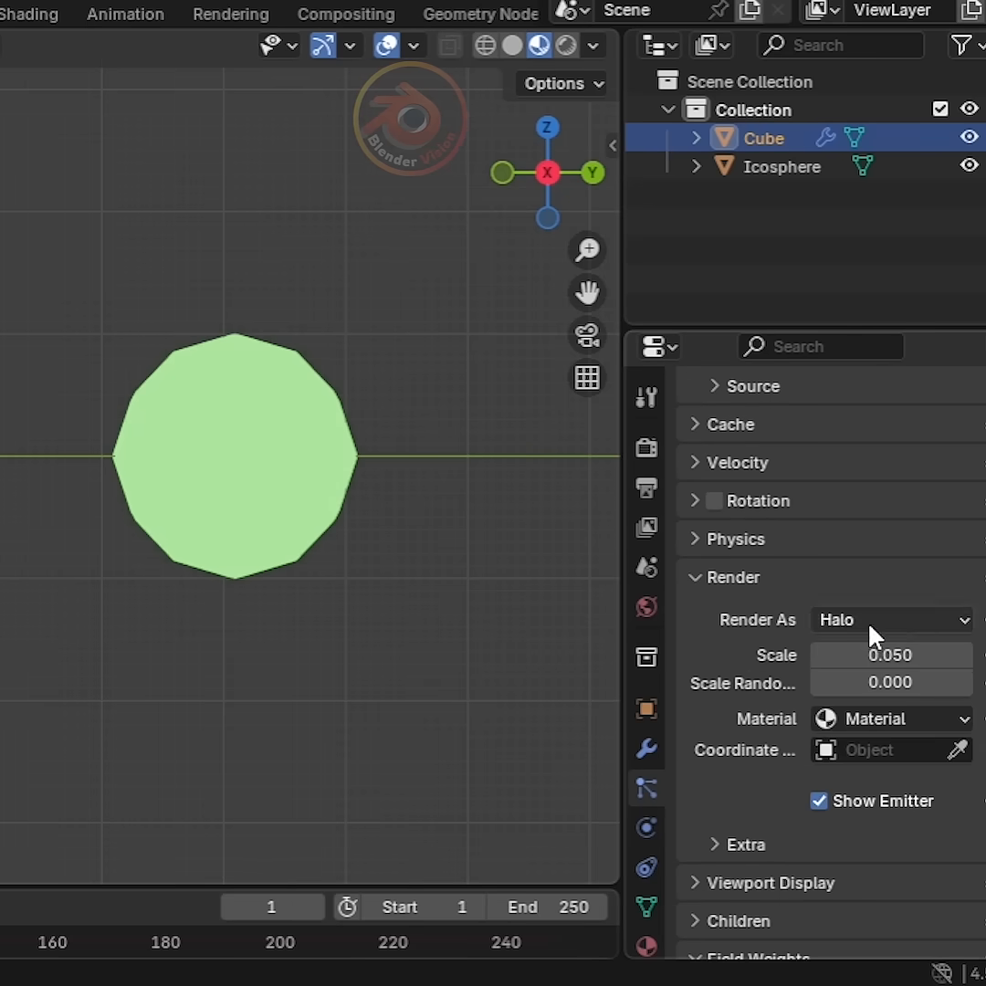
pyautogui.click(890, 620)
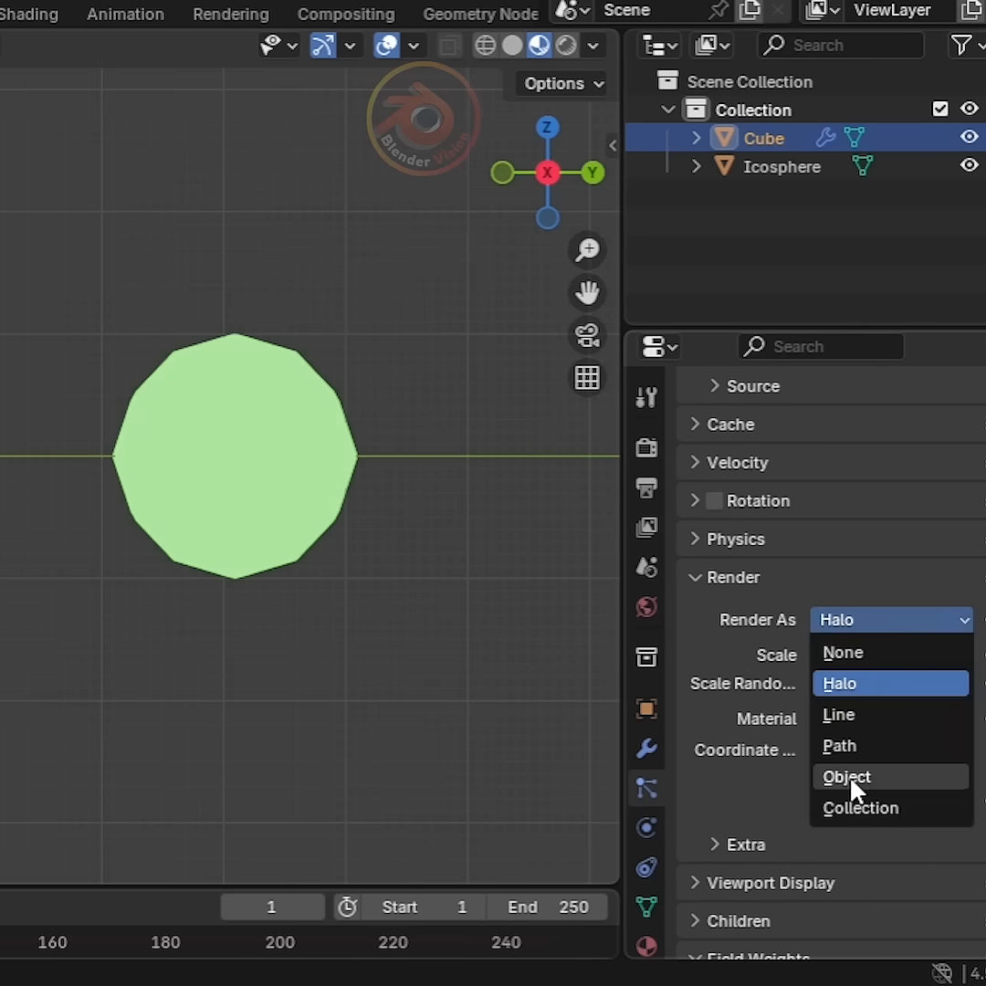
pyautogui.click(847, 777)
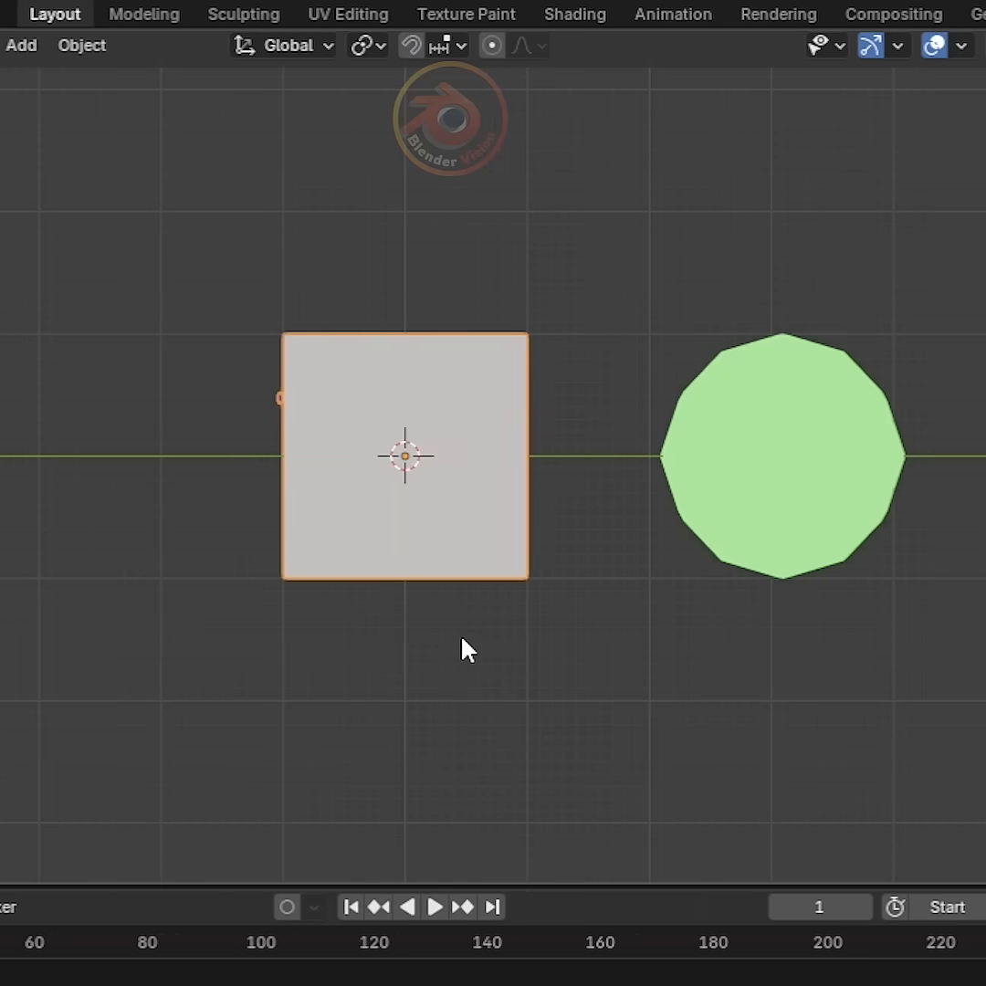
# - Add a Bézier curve and shape it into a wavy vertical path above the cube
pyautogui.click(434, 906)
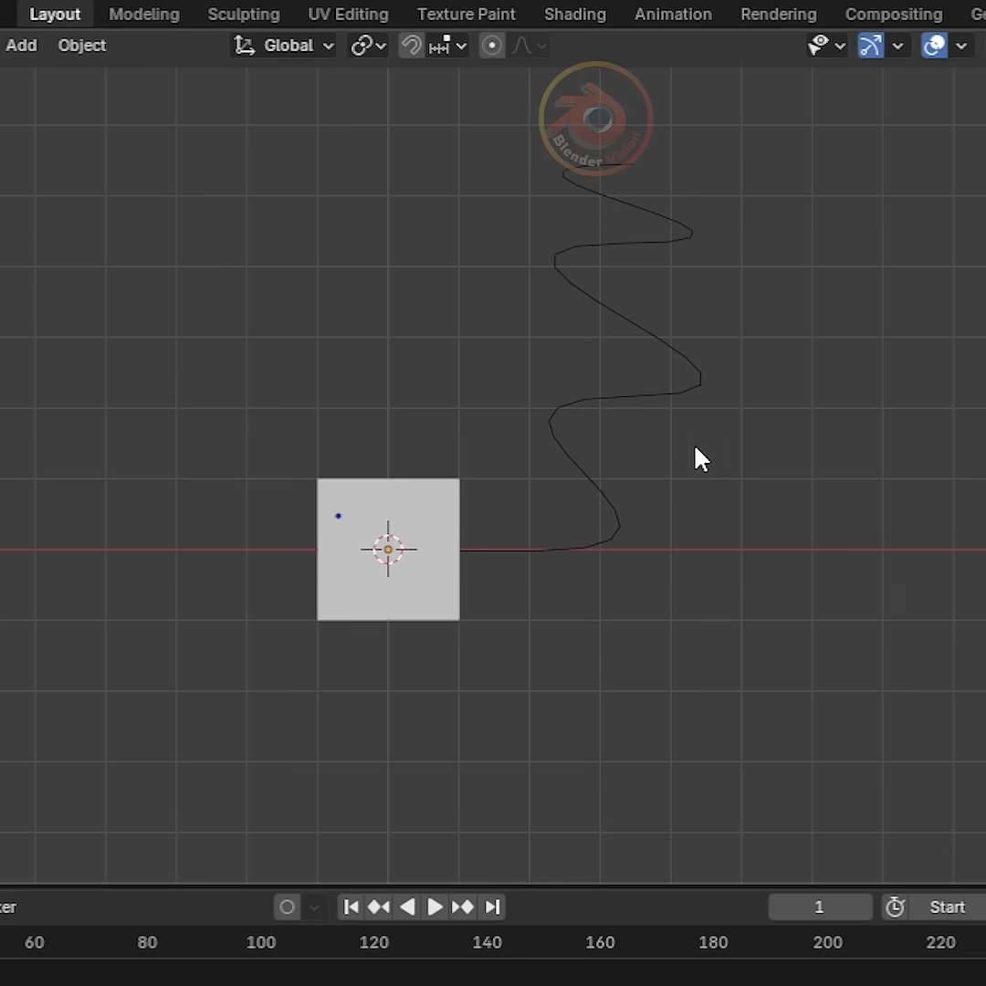
# - Give the selected Bézier curve a Force Field, adjust its Strength and set Shape to Curve
pyautogui.click(611, 410)
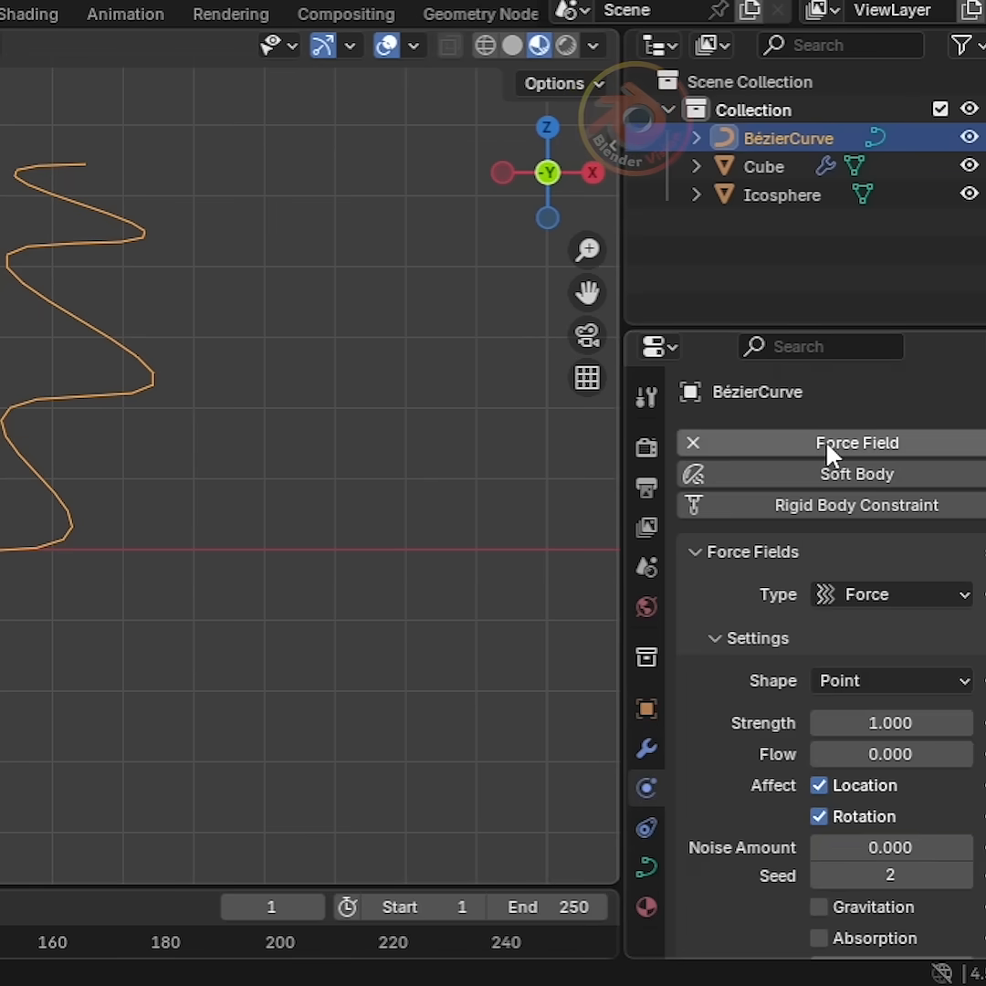
pyautogui.moveTo(889, 723)
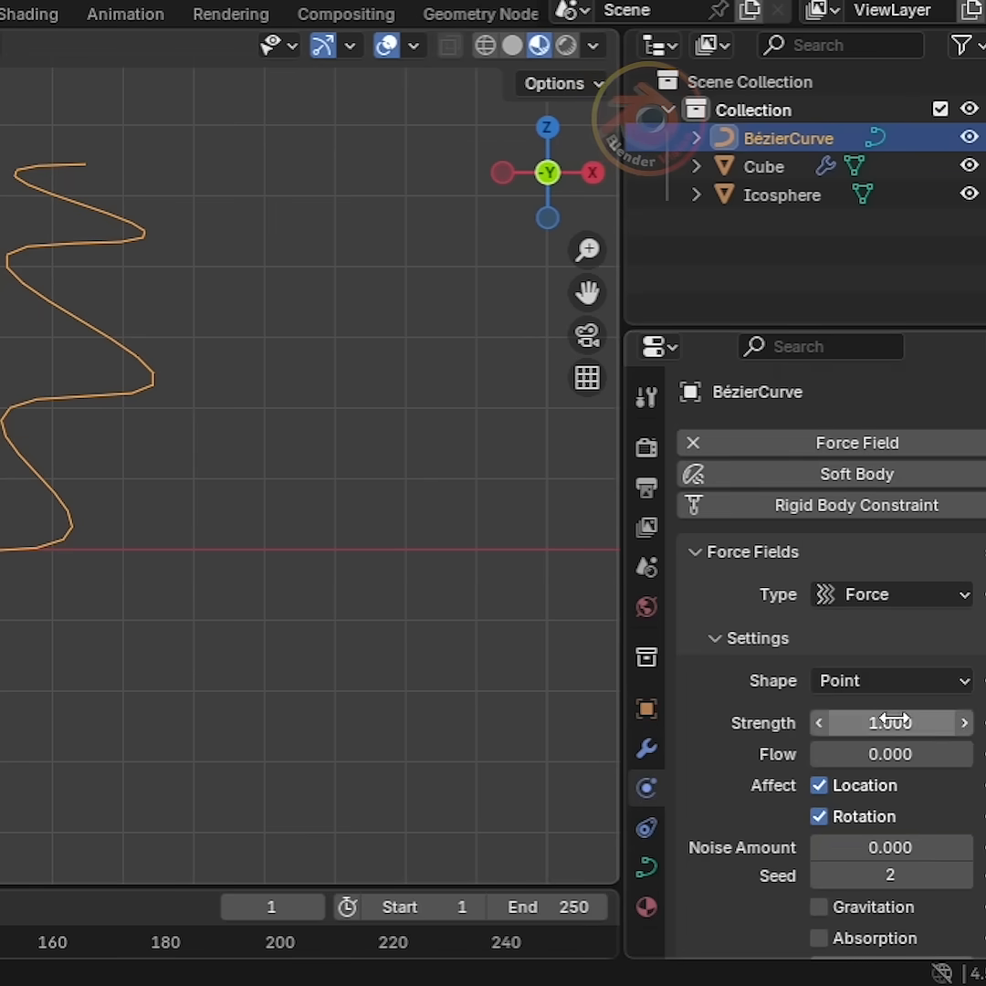
pyautogui.click(890, 679)
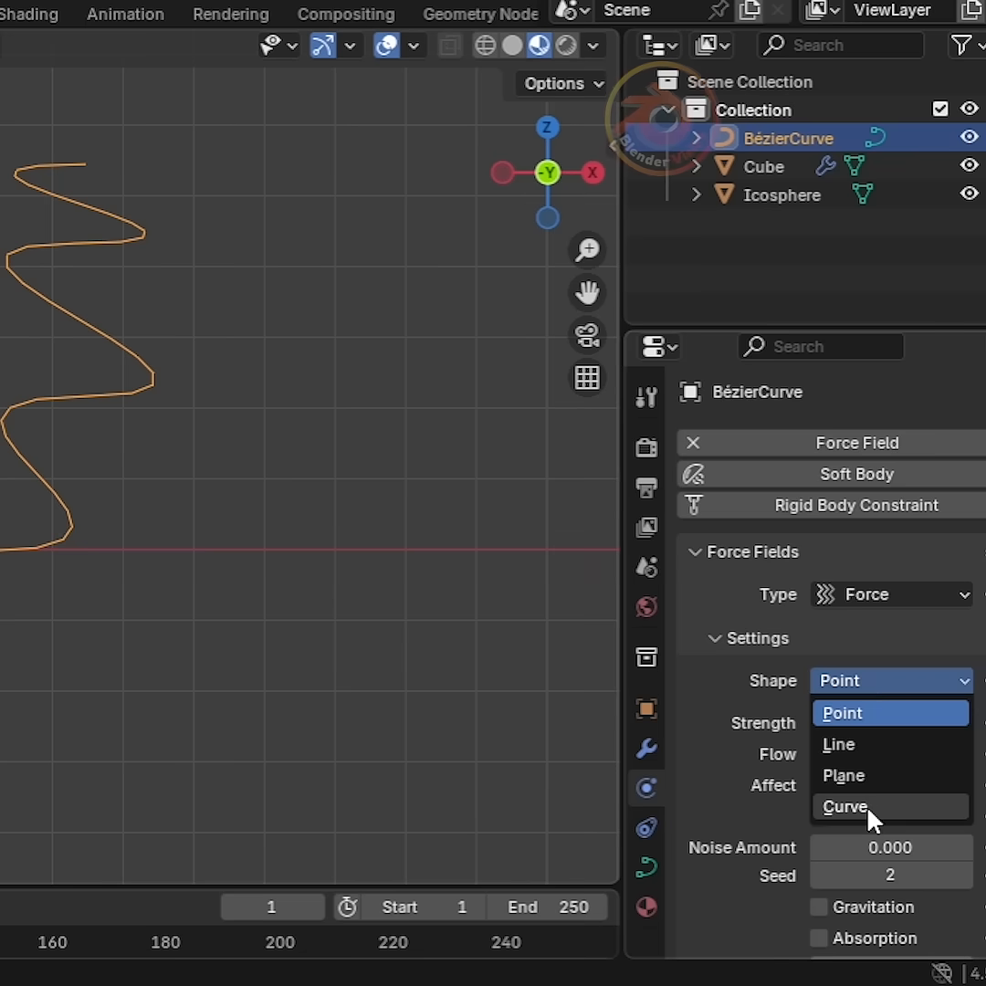
pyautogui.click(844, 805)
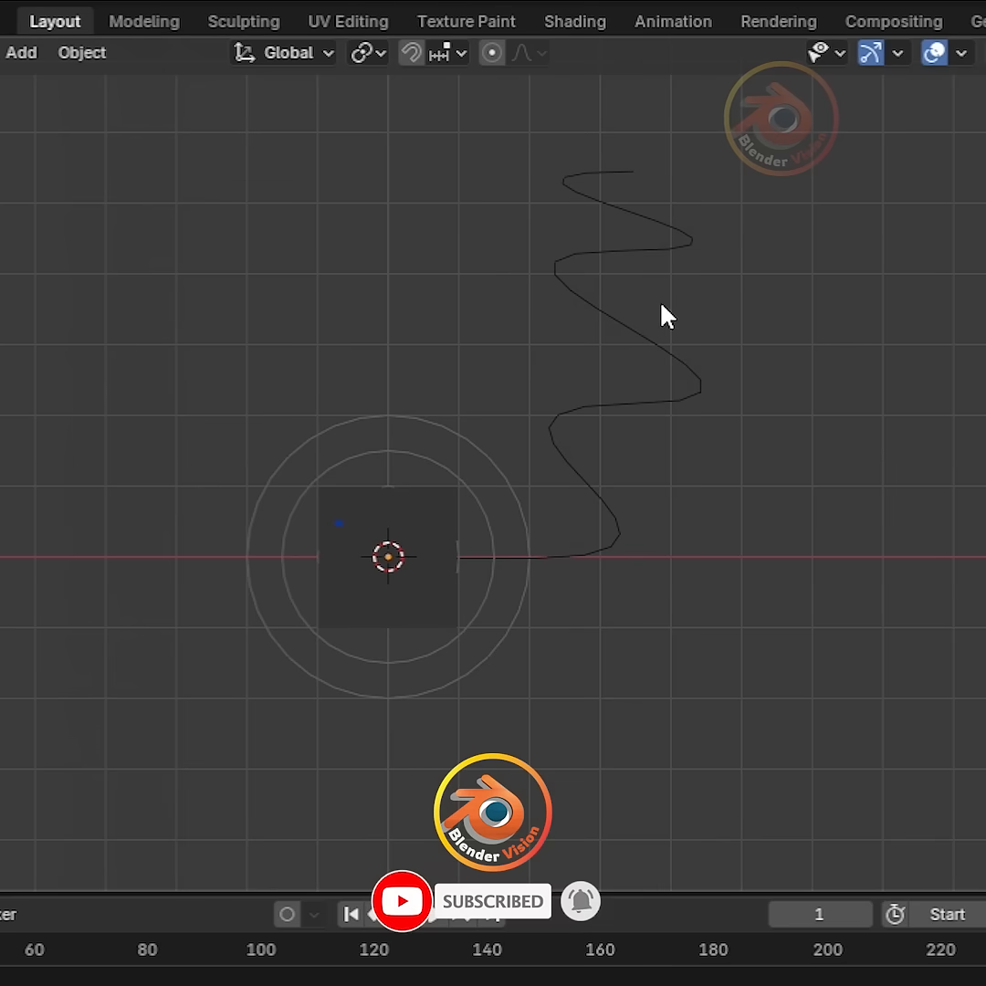
# - In Compositing, insert a Glare node between Render Layers and the Composite output
pyautogui.click(893, 22)
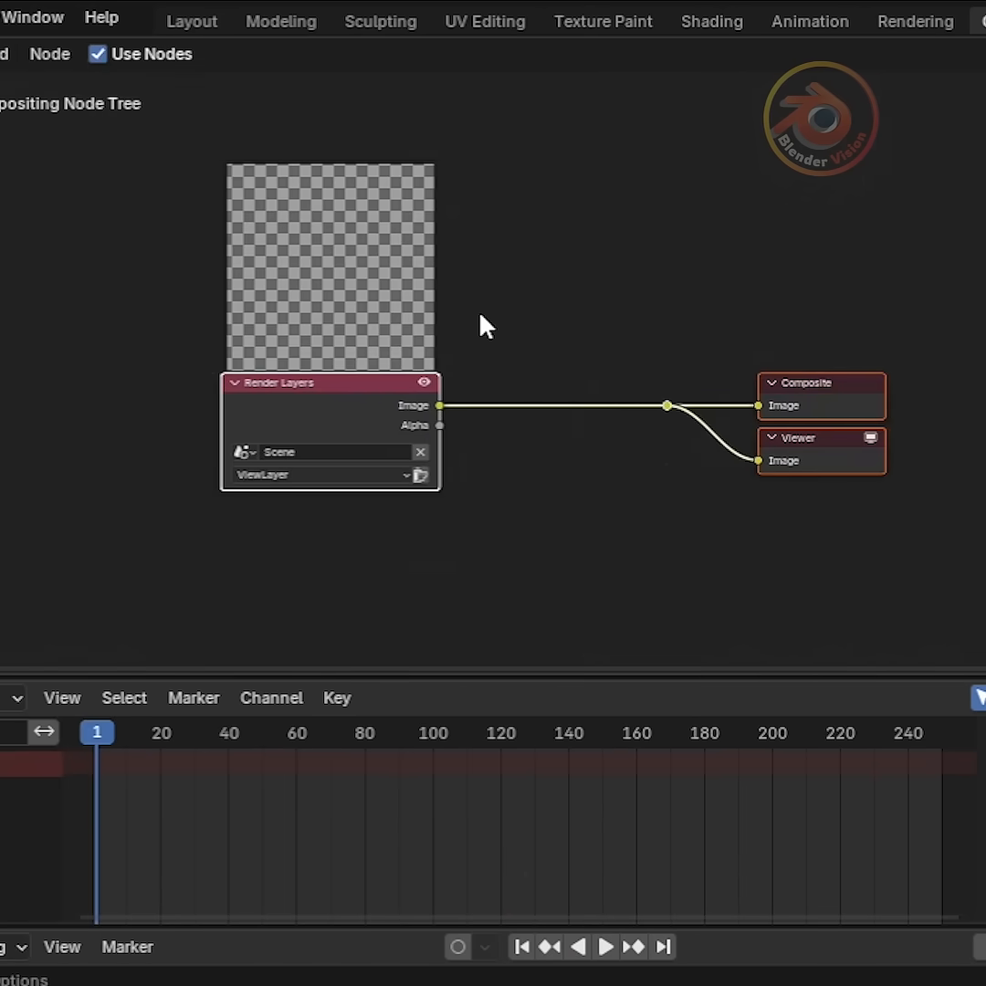
pyautogui.write('gl')
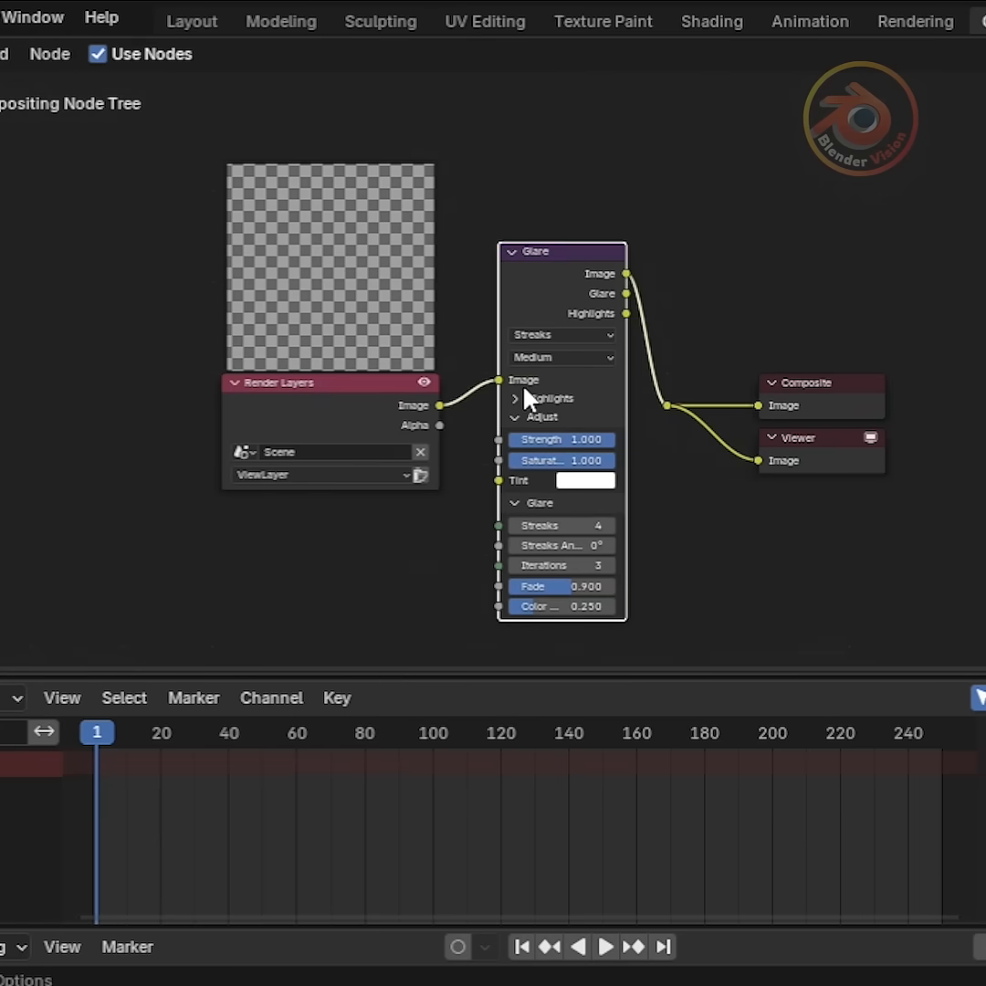
pyautogui.click(558, 334)
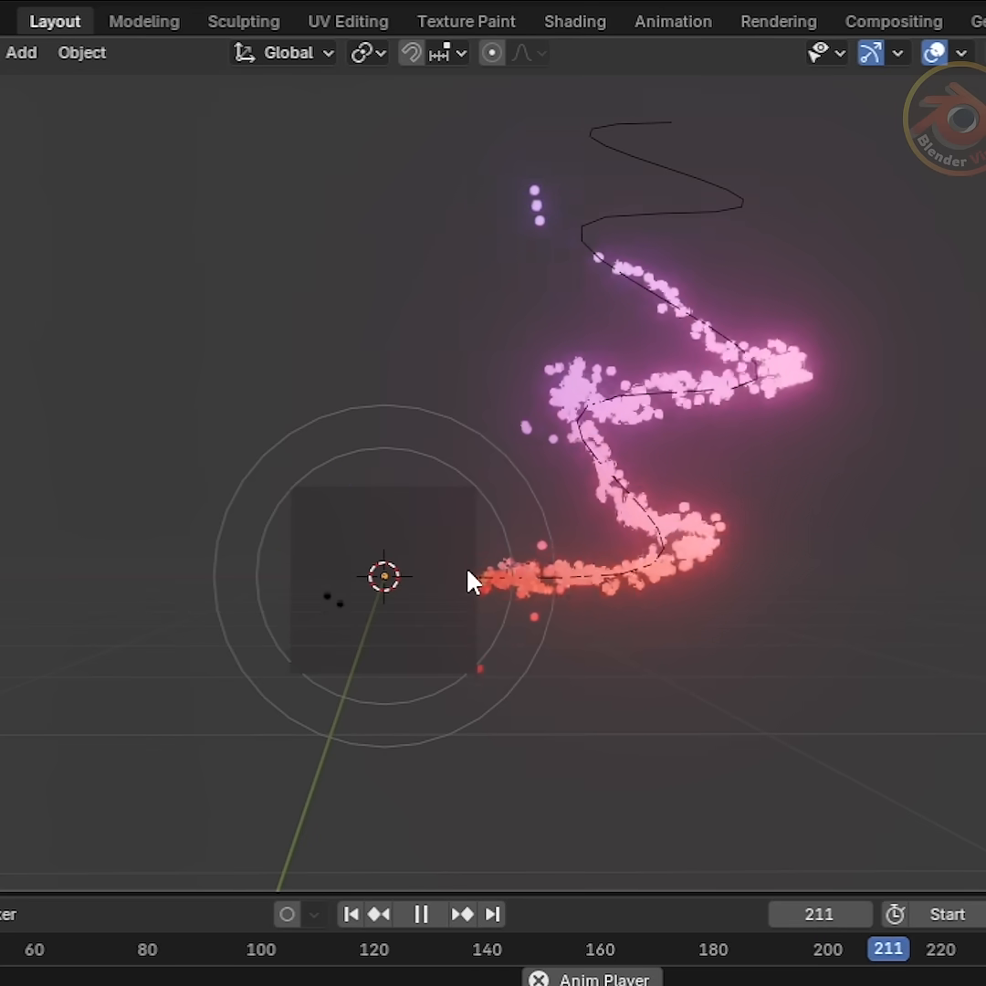
# - Play the animation to watch glowing coloured particles stream along the curve
pyautogui.click(350, 913)
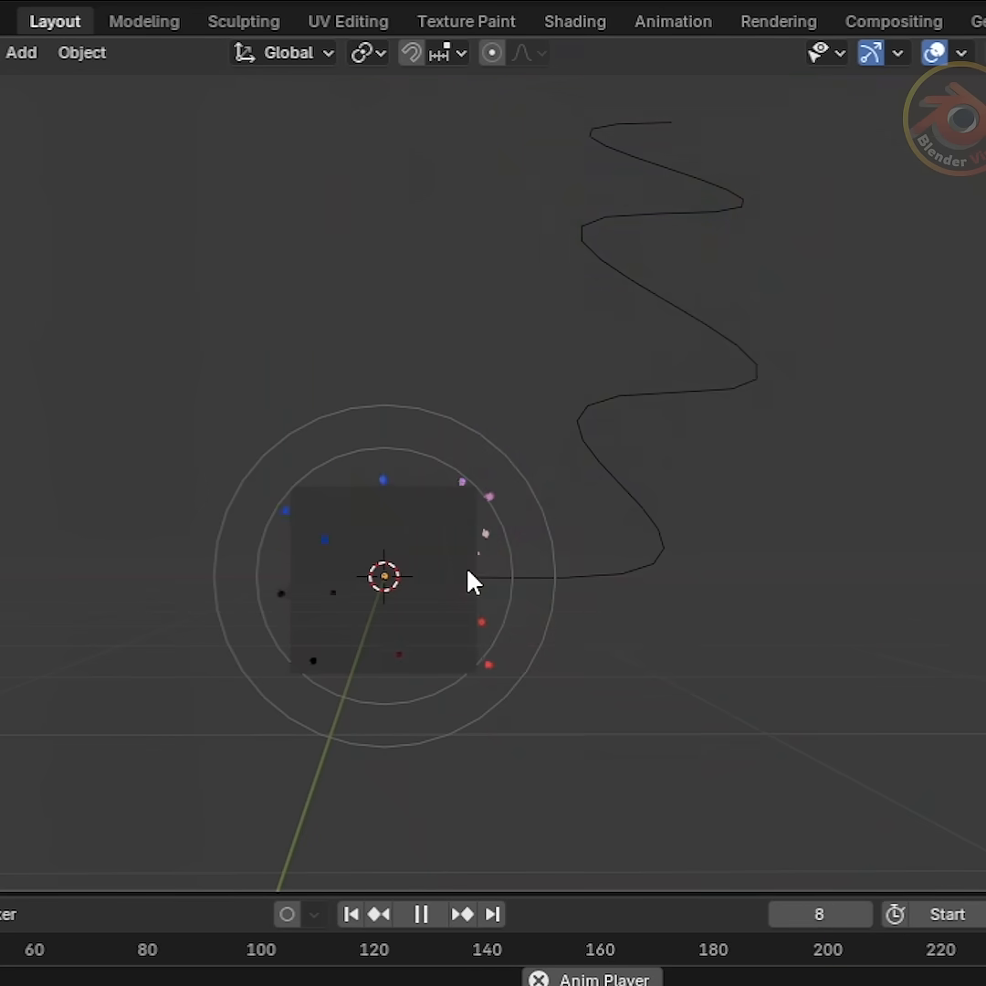